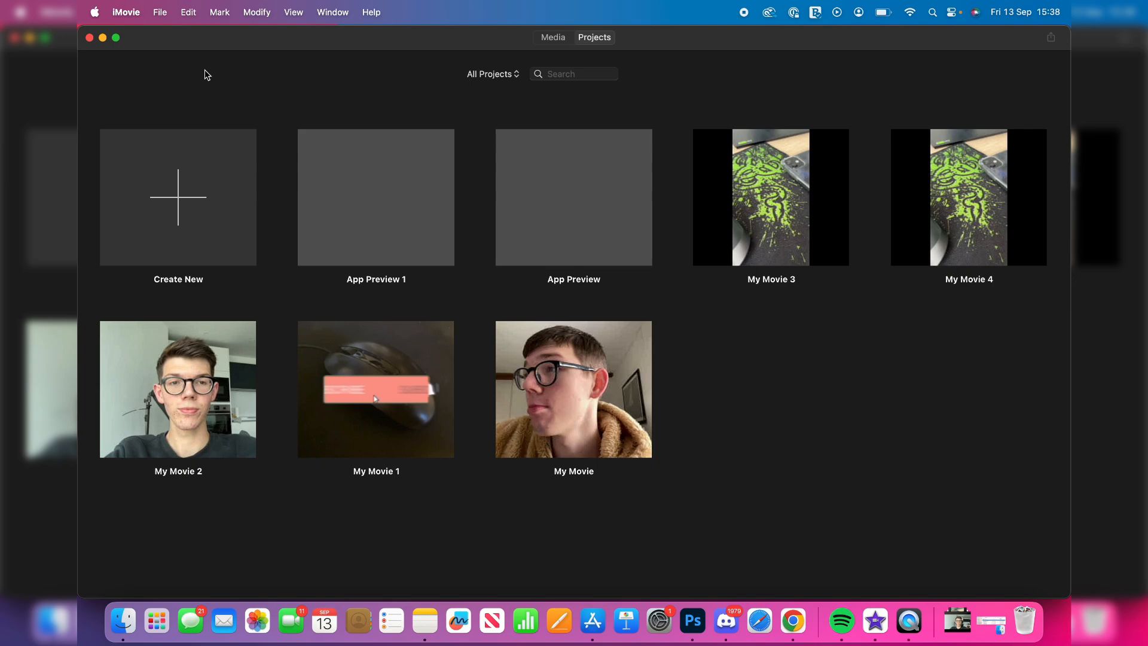
mouse_move(159, 13)
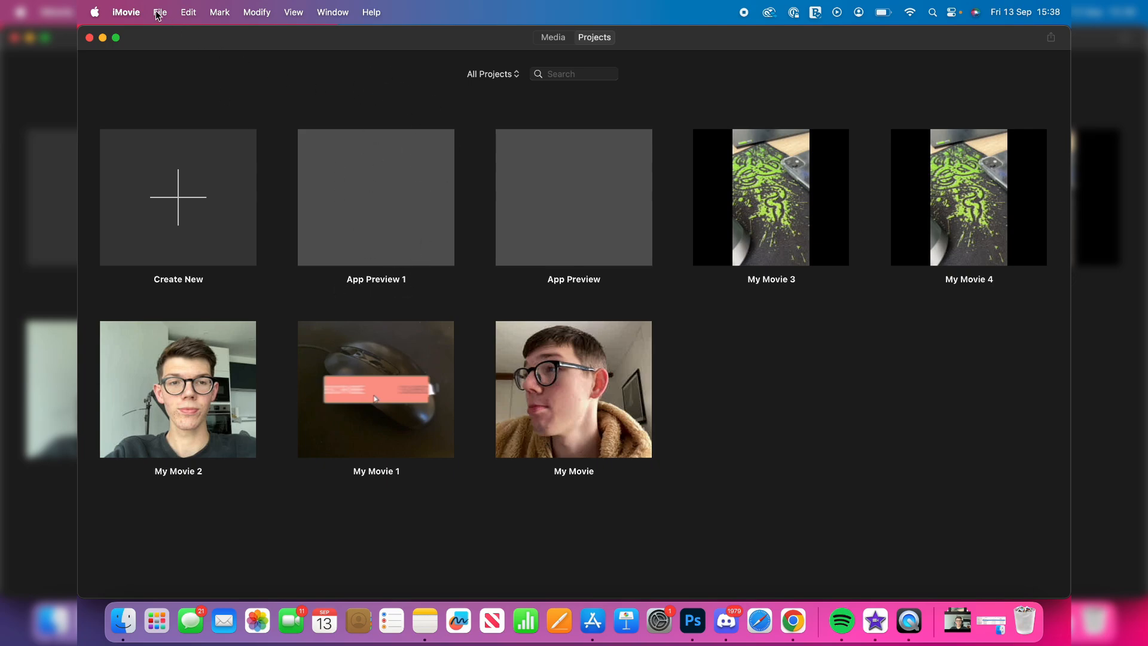
mouse_move(154, 55)
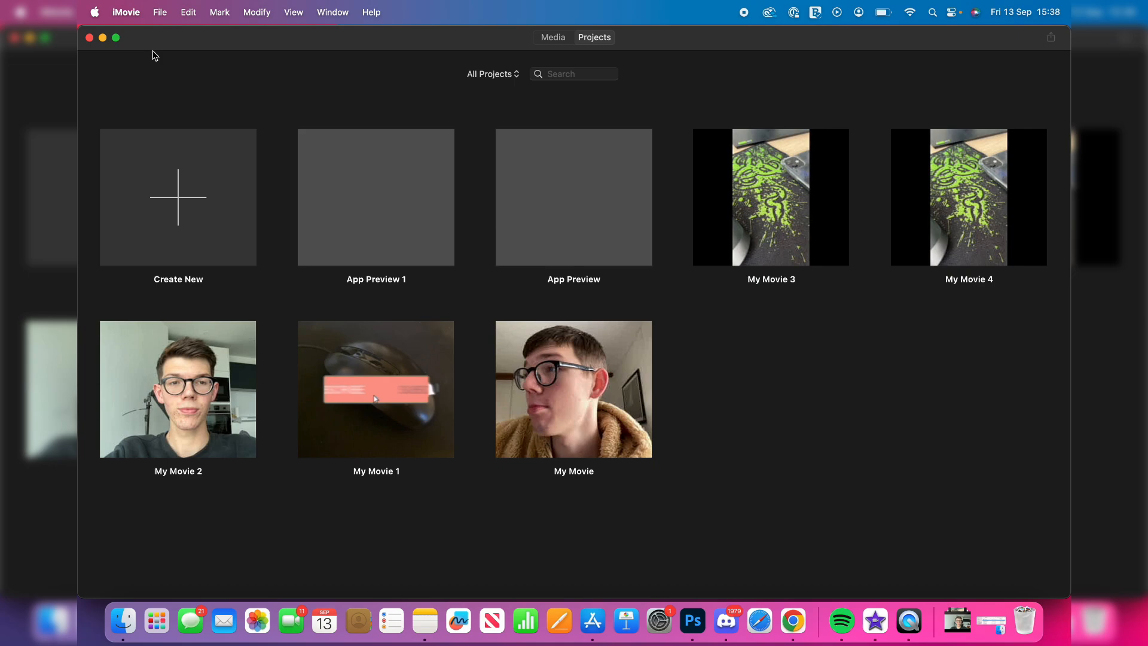
mouse_move(159, 7)
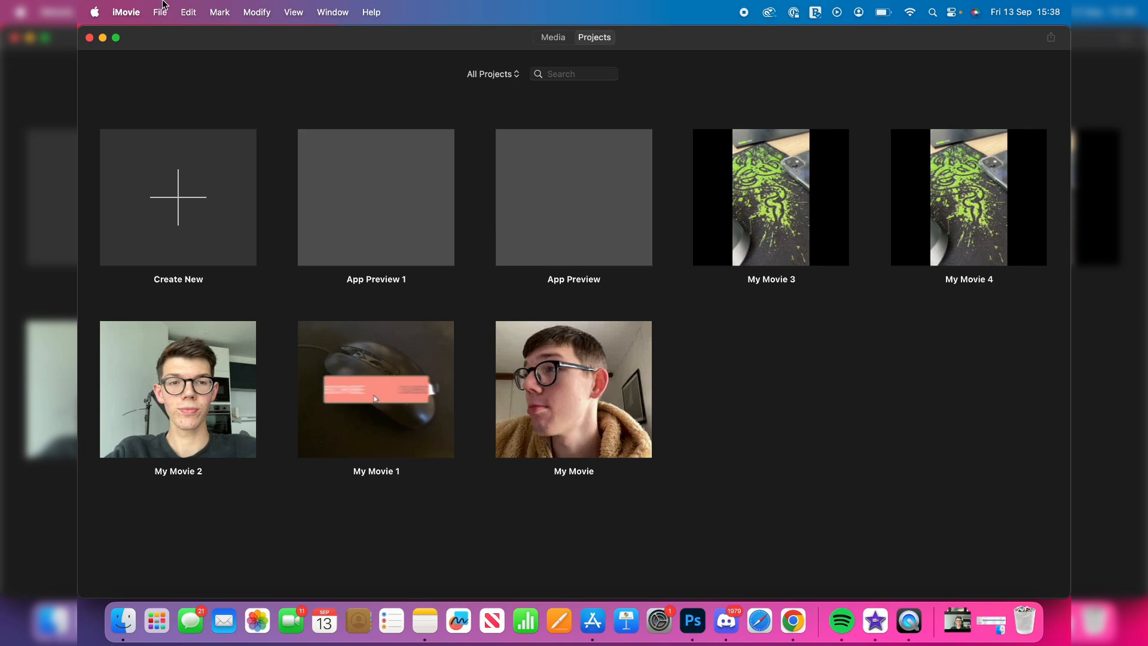
Create a new App Preview project from the File menu
click(159, 12)
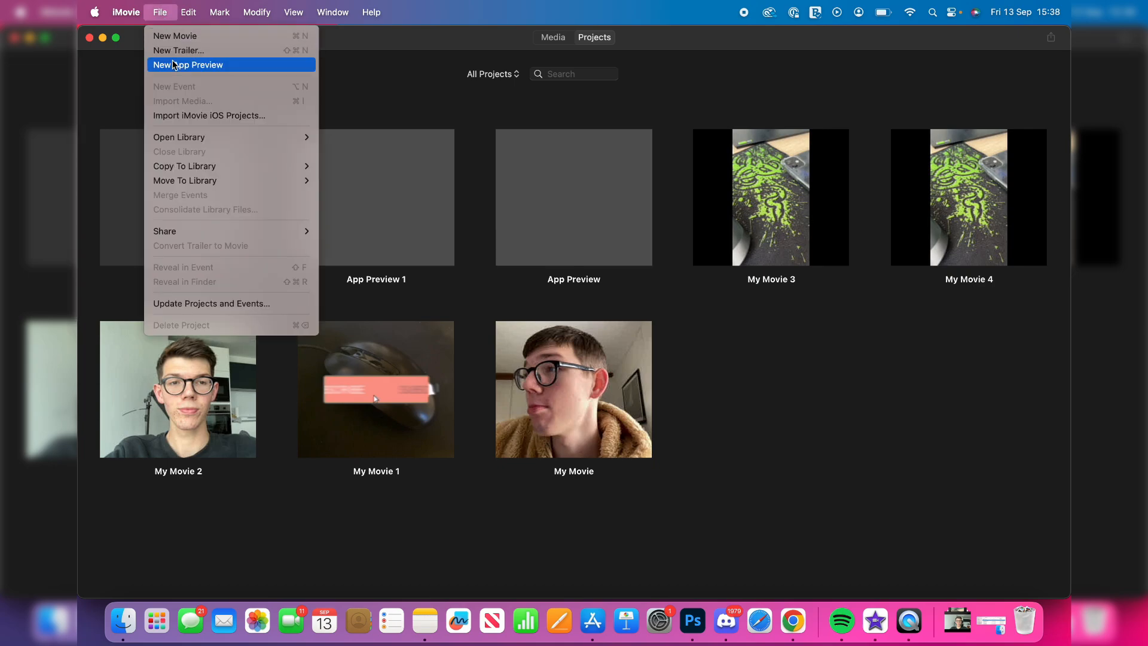
click(188, 65)
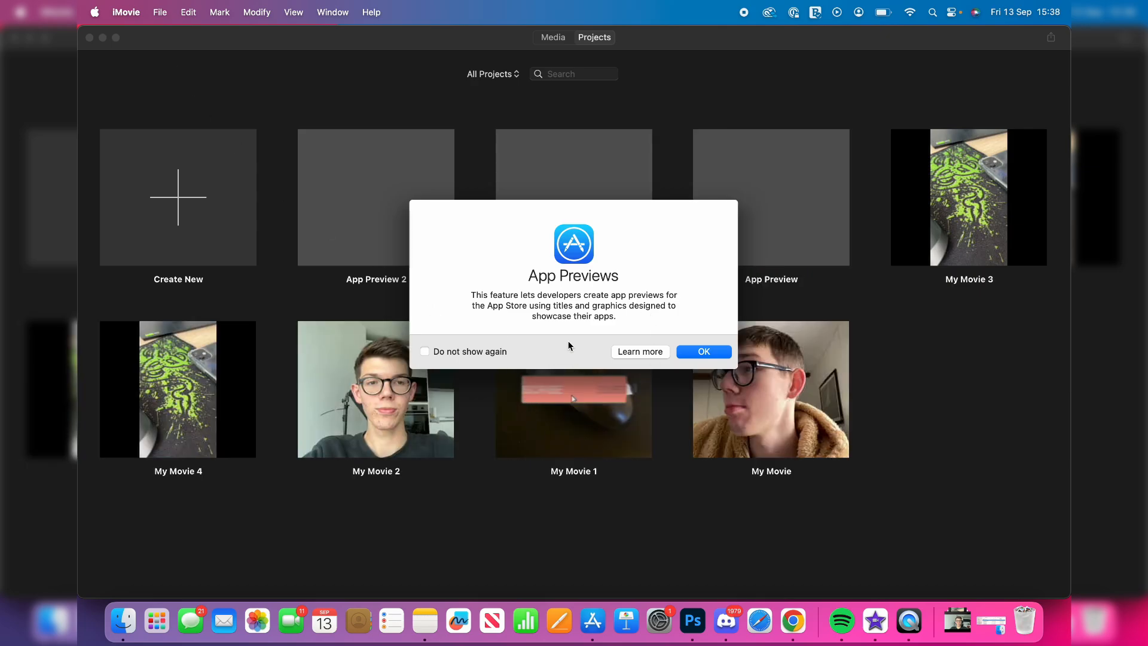
mouse_move(631, 246)
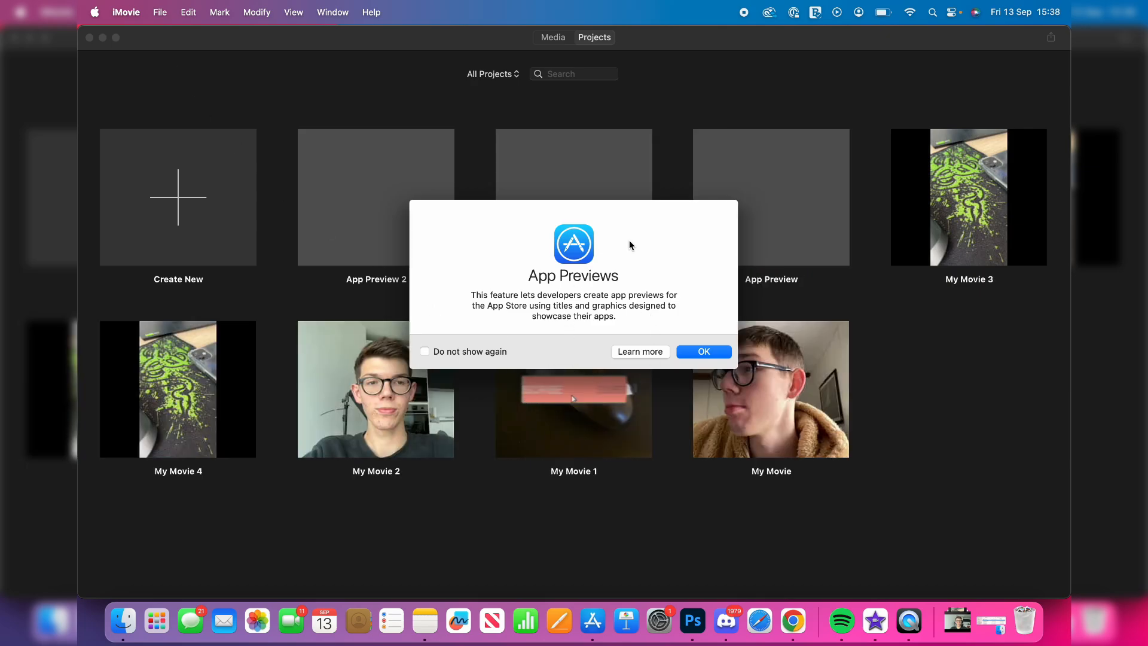
mouse_move(703, 352)
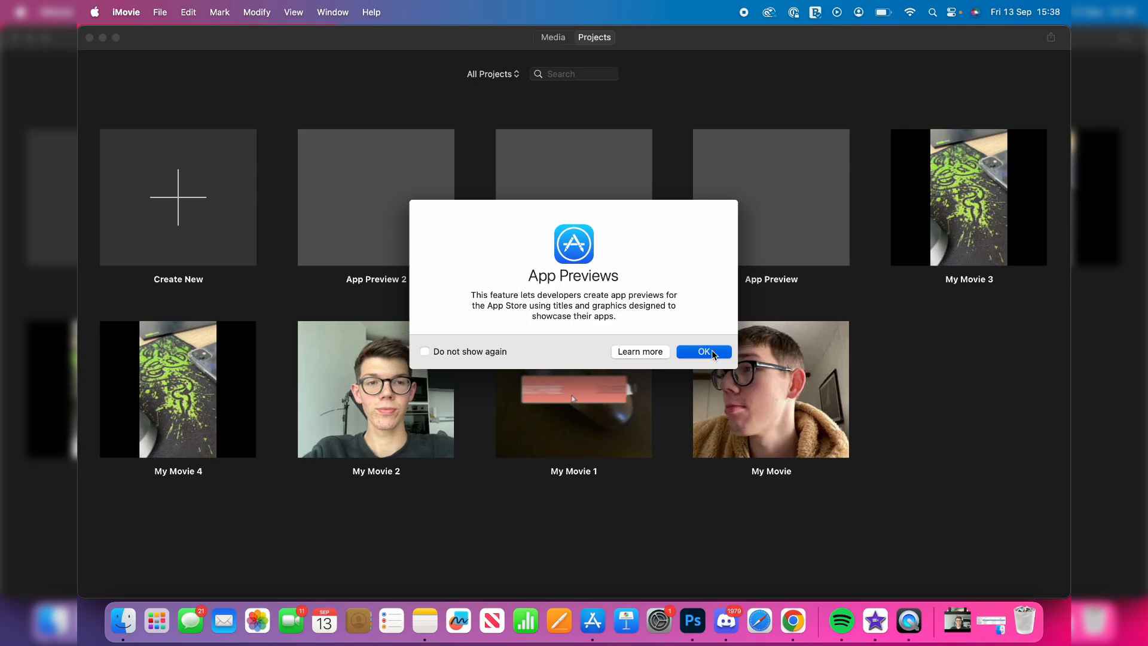
Dismiss the App Previews notice and add a vertical placeholder clip to the timeline
click(702, 352)
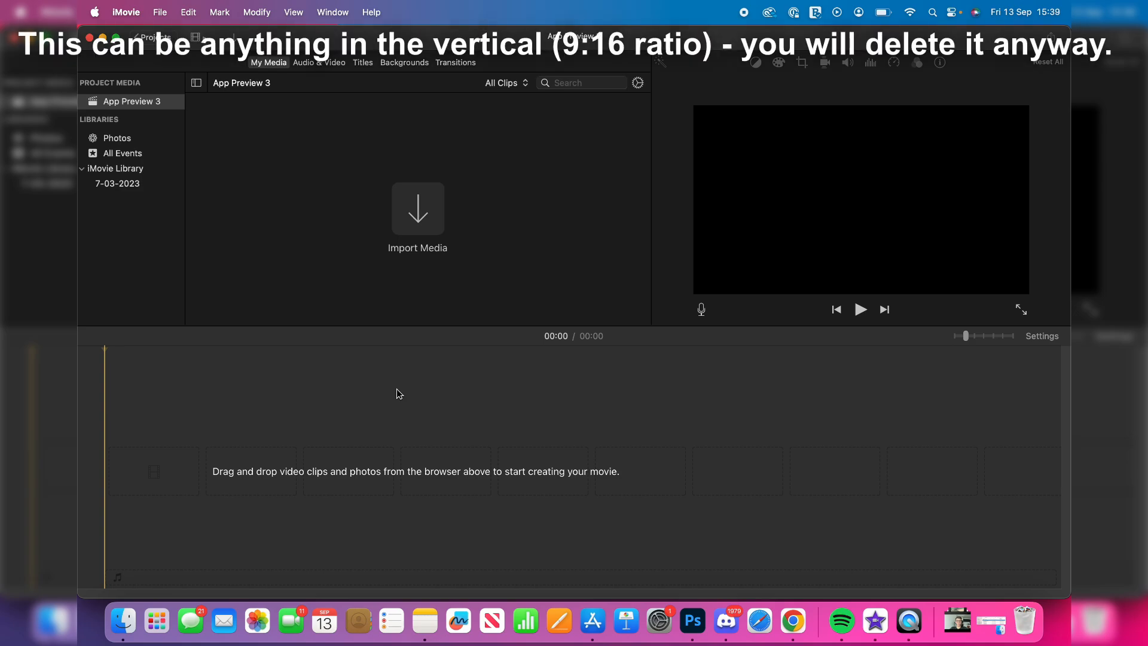
mouse_move(219, 522)
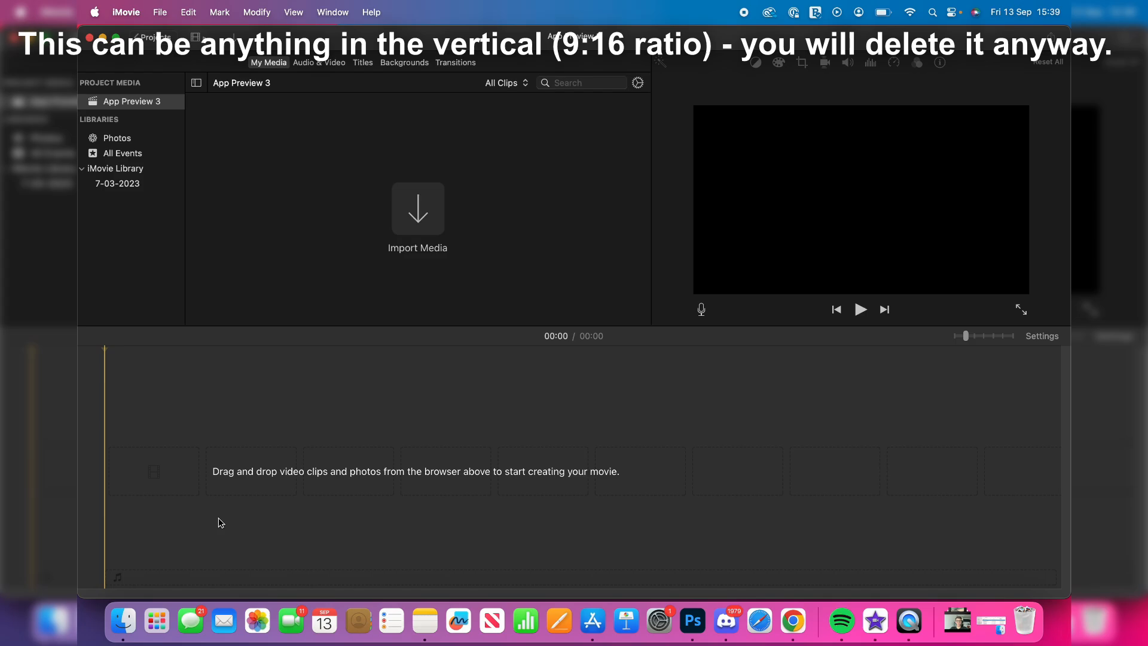
click(417, 208)
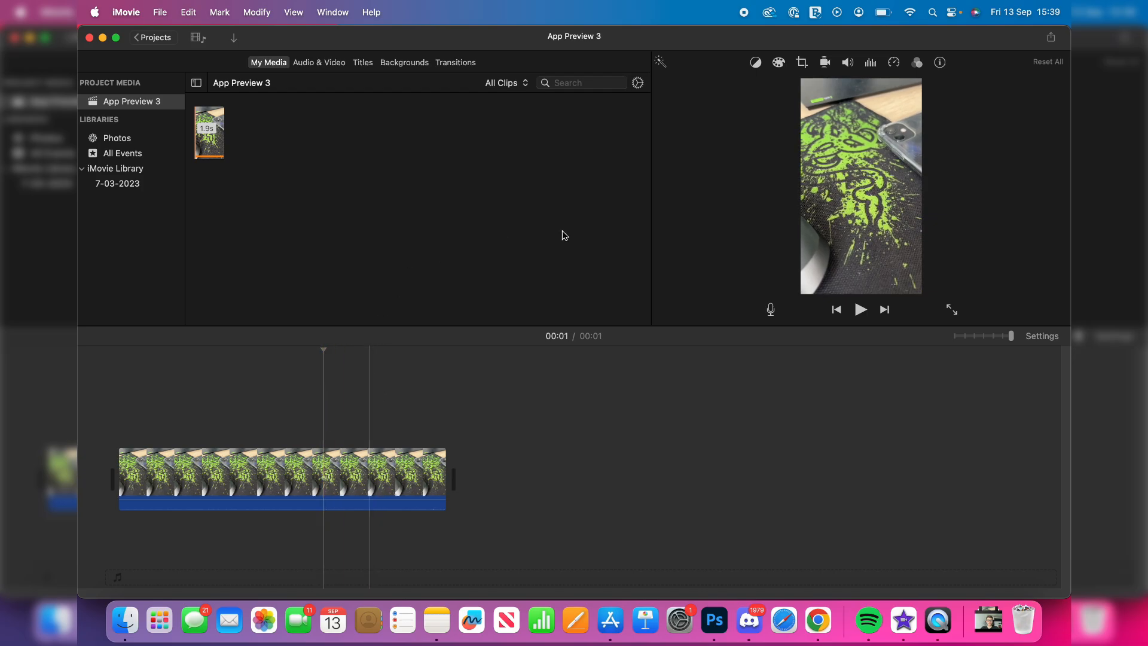
Add the talking-head .MOV from Downloads to the timeline after the placeholder
click(124, 620)
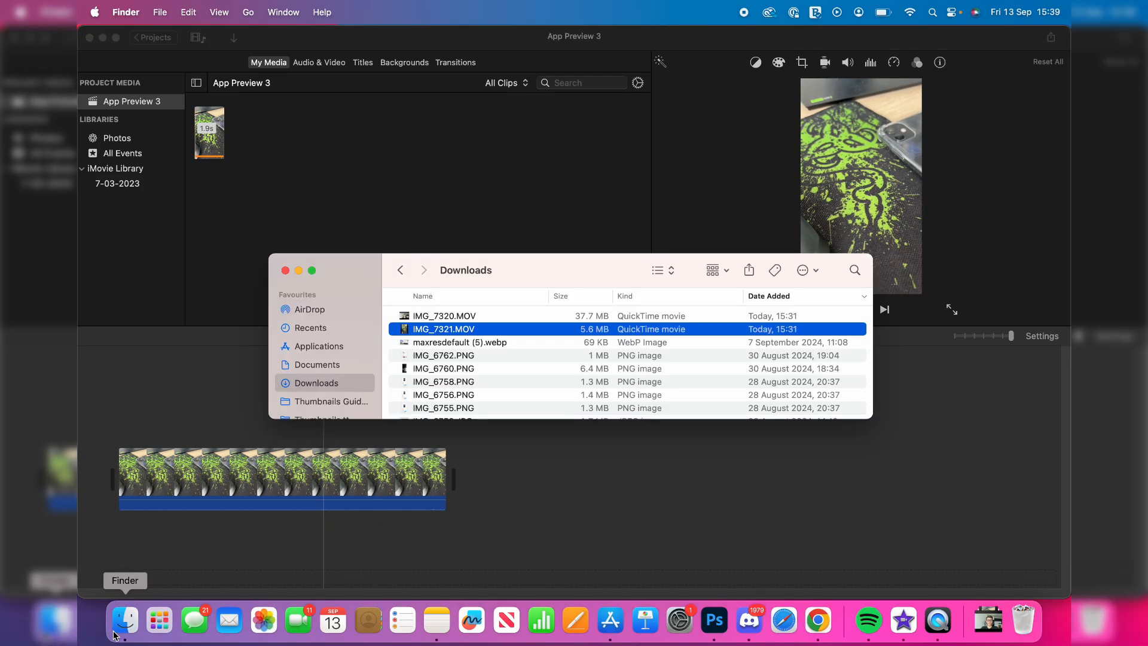
click(443, 315)
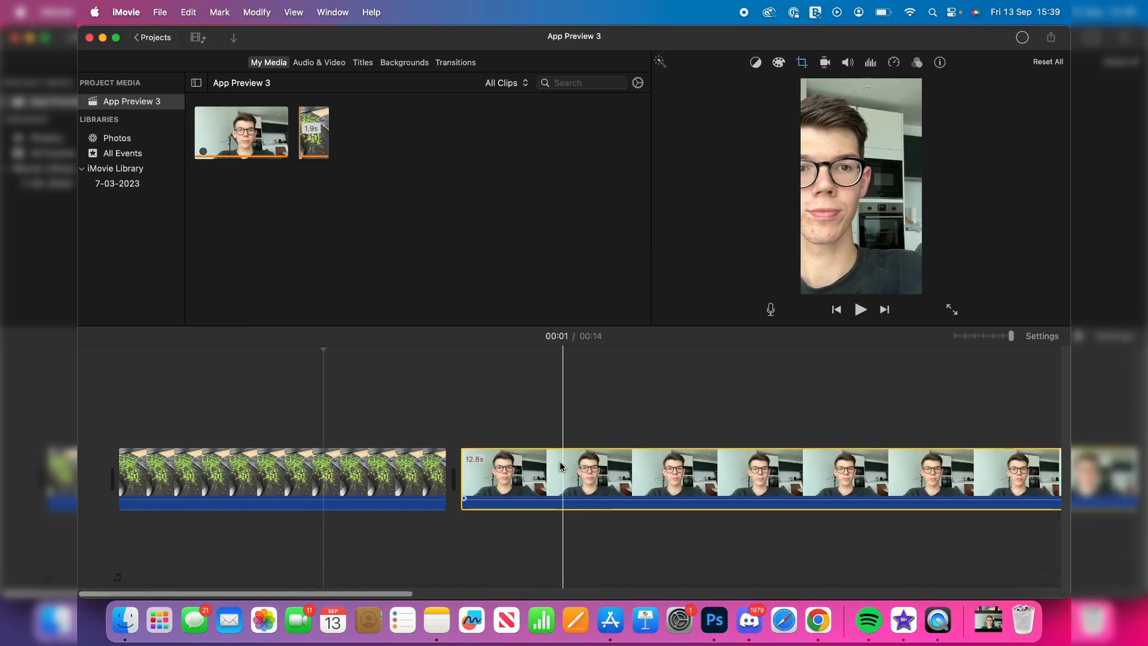
Apply Fill cropping to the talking-head clip so the face fills the frame
click(586, 472)
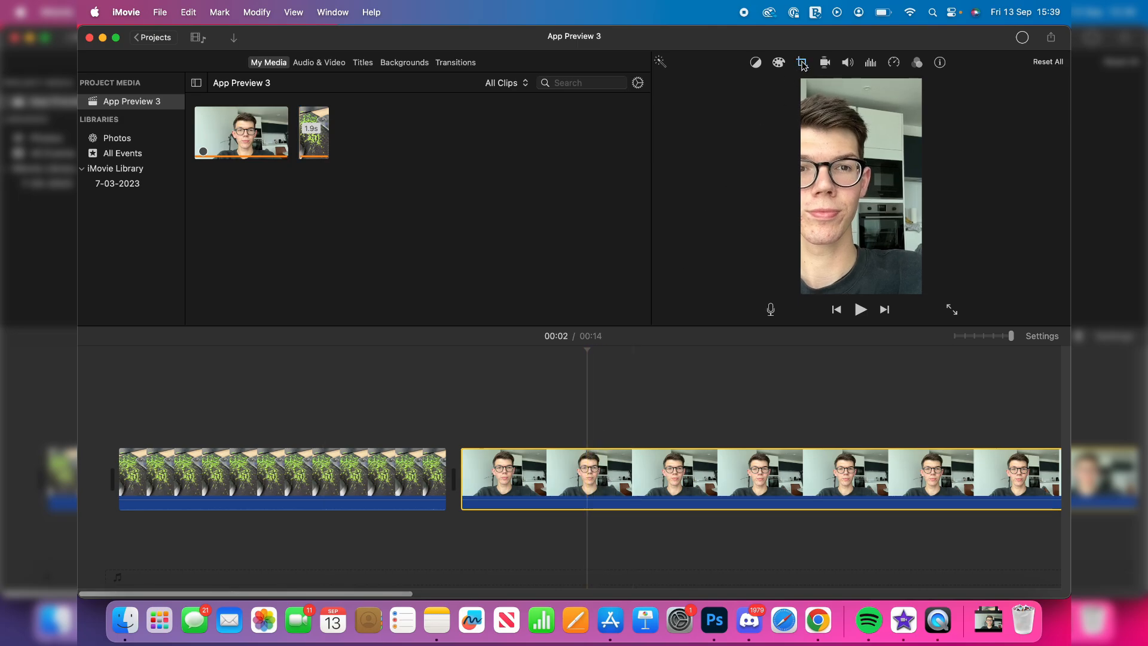
click(801, 62)
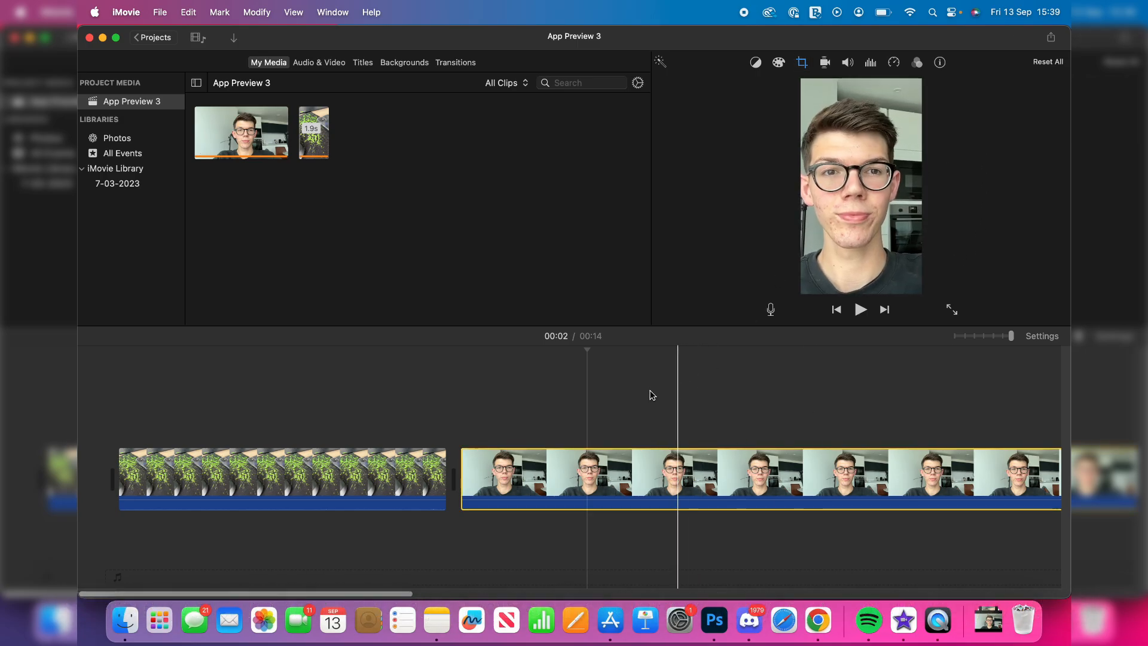
Delete the green placeholder clip from the timeline
click(282, 476)
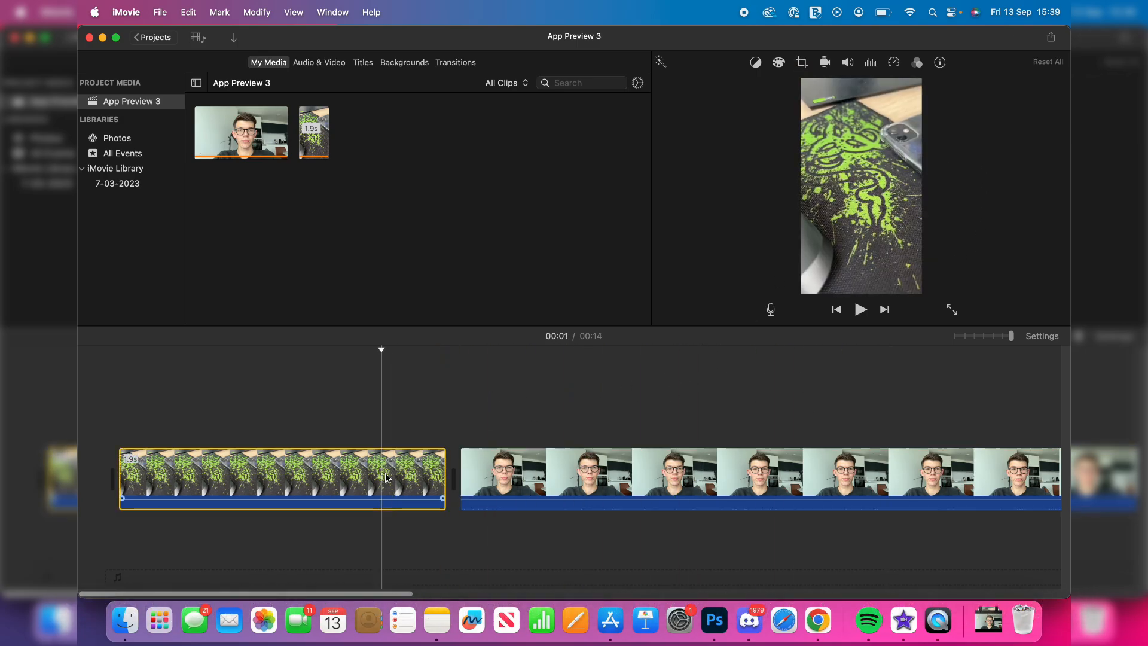
click(324, 491)
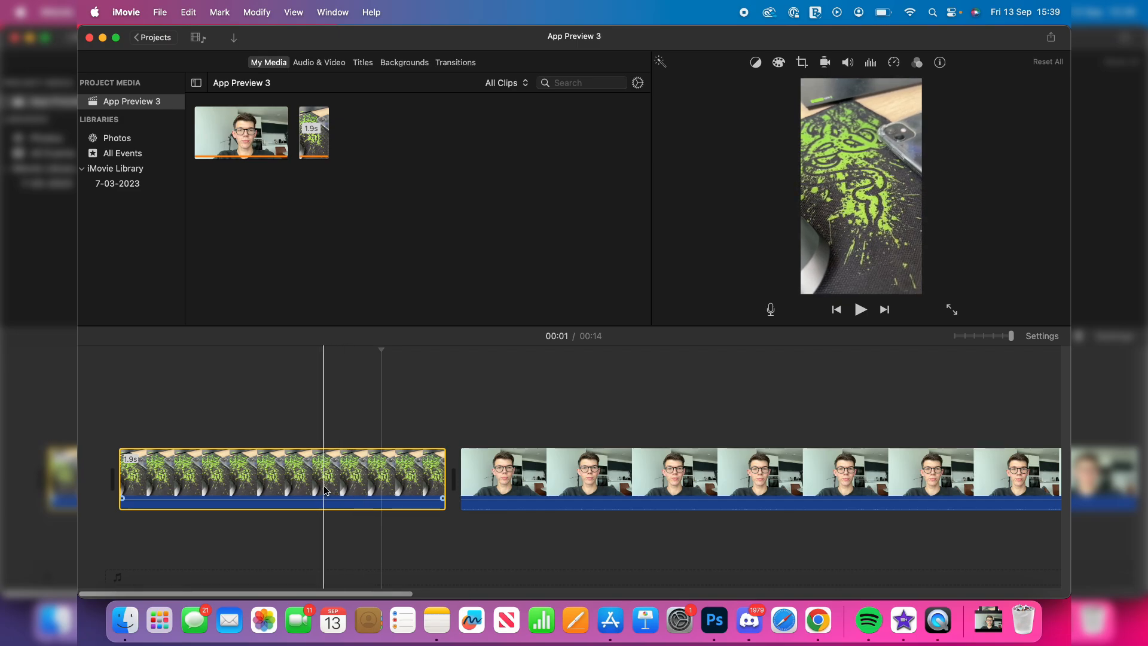
key(backspace)
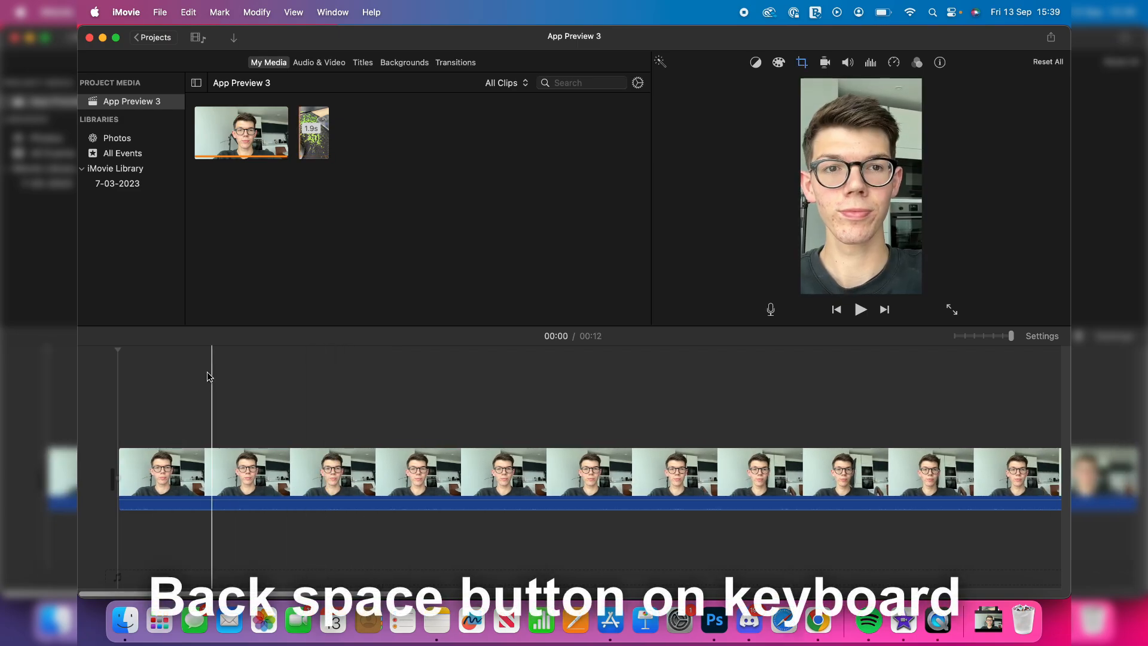
key(backspace)
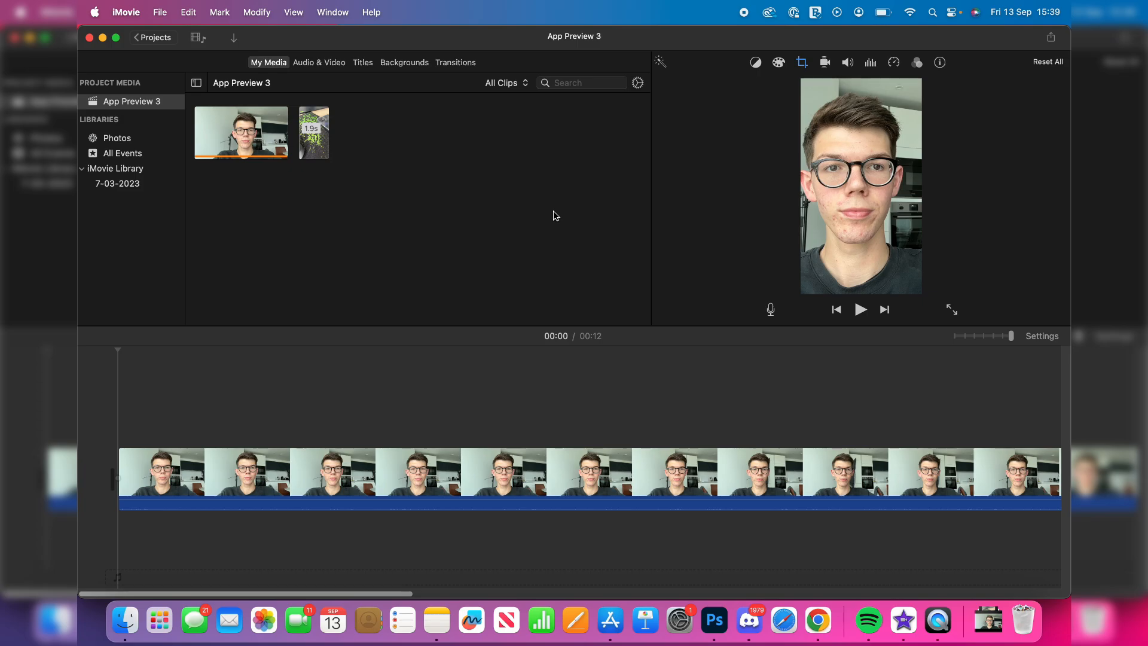
mouse_move(544, 154)
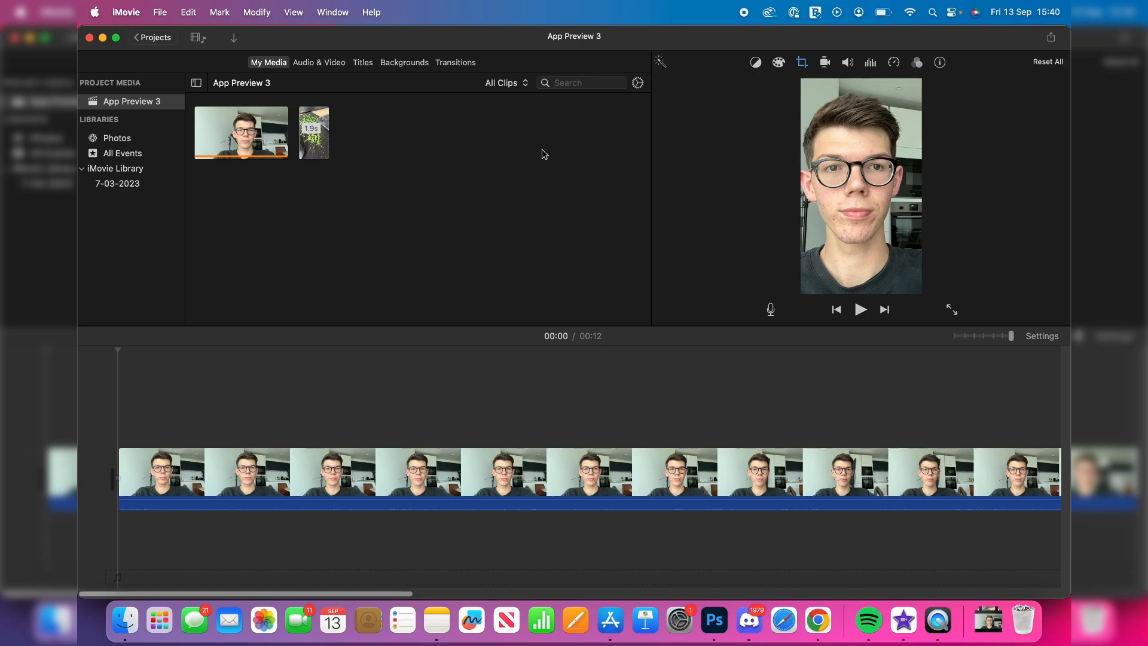
Bring up the Export File dialog from the Share menu
click(1051, 37)
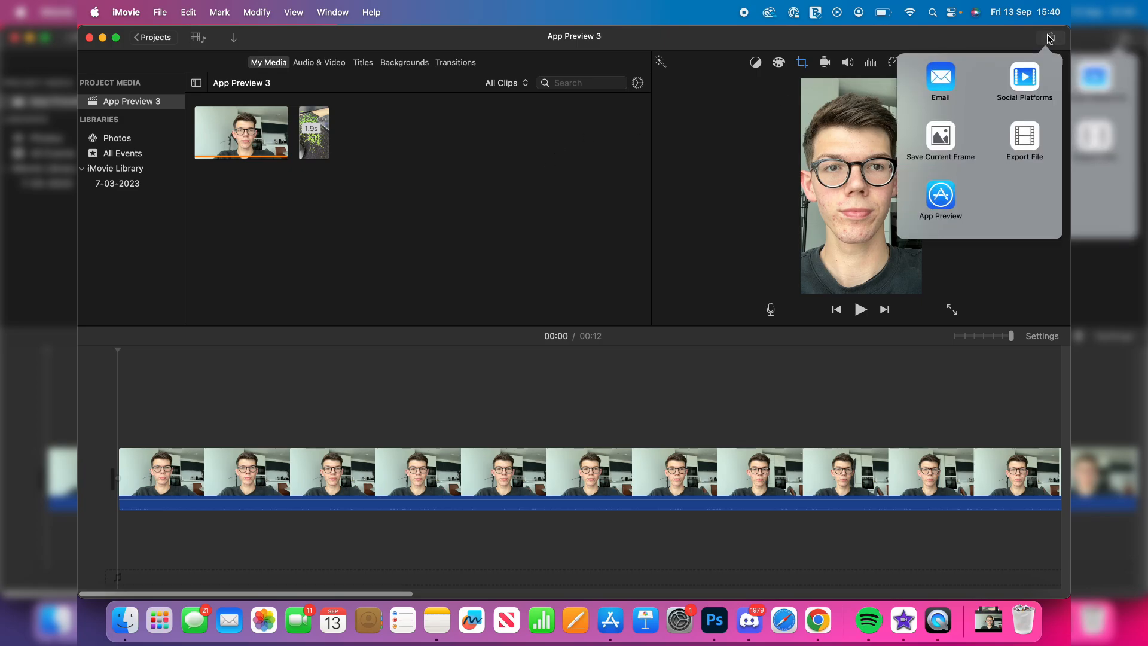
click(1023, 141)
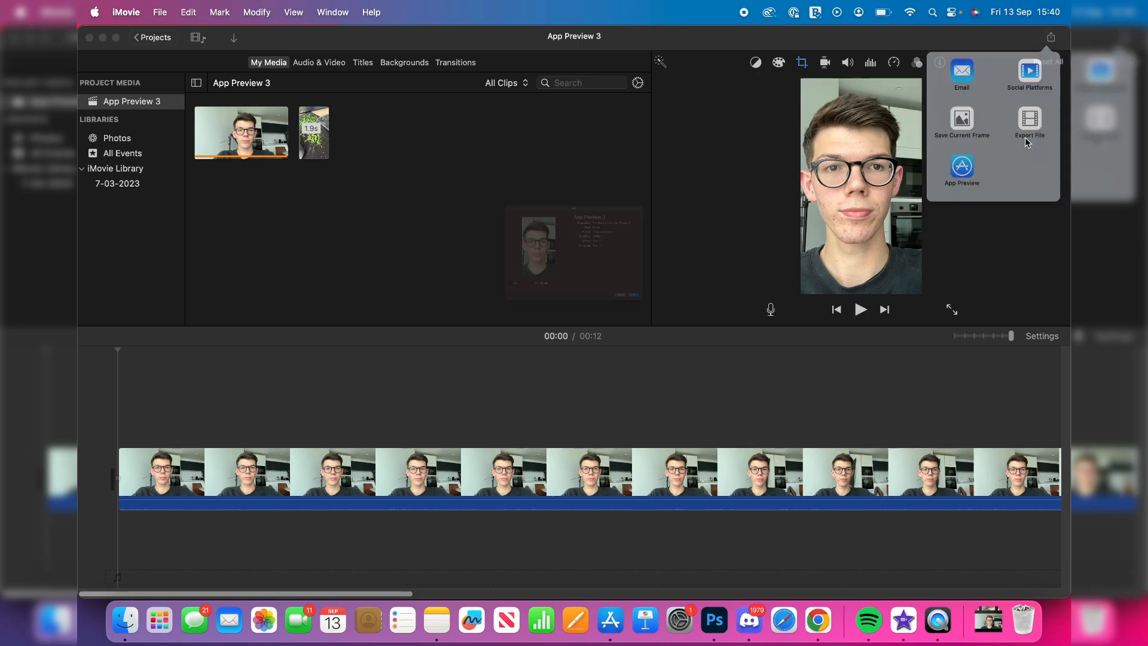
click(1028, 125)
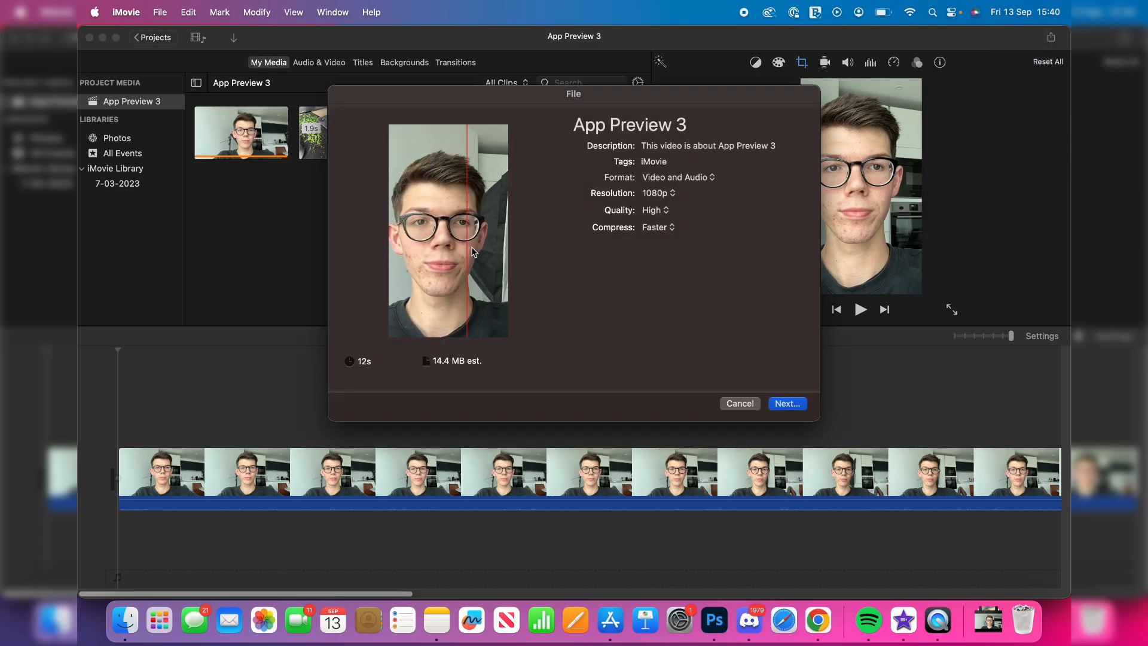